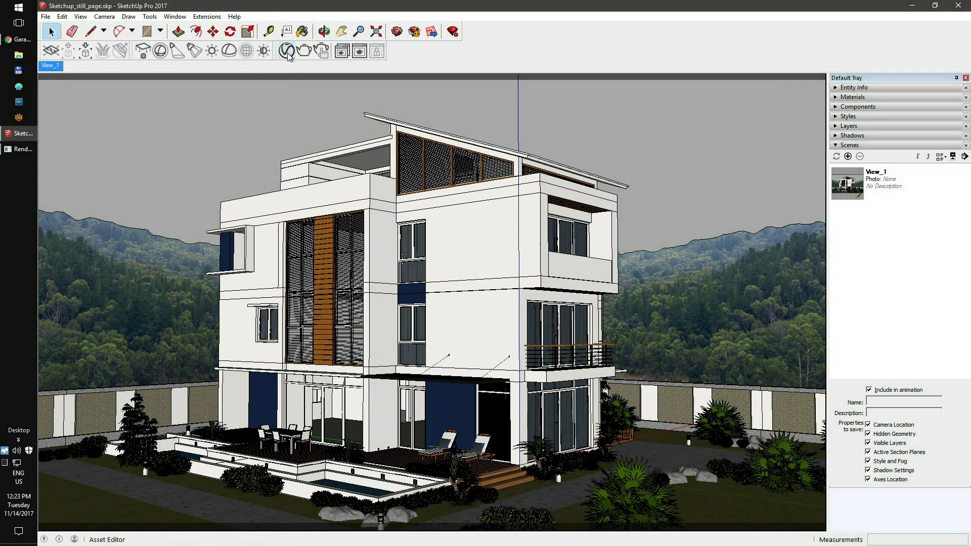
Show the V-Ray Asset Editor settings with 1920×1080 output and Save Image enabled.
left_click(285, 50)
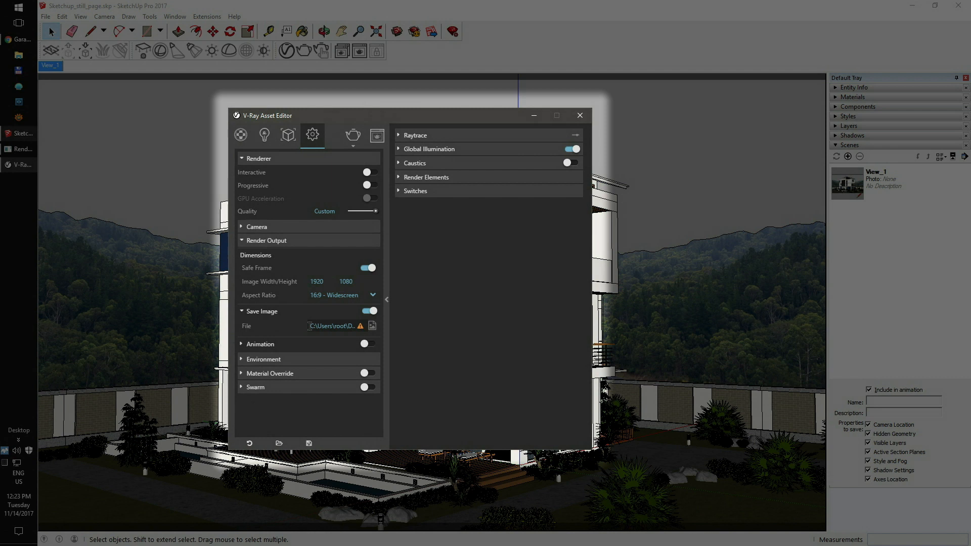
left_click(333, 326)
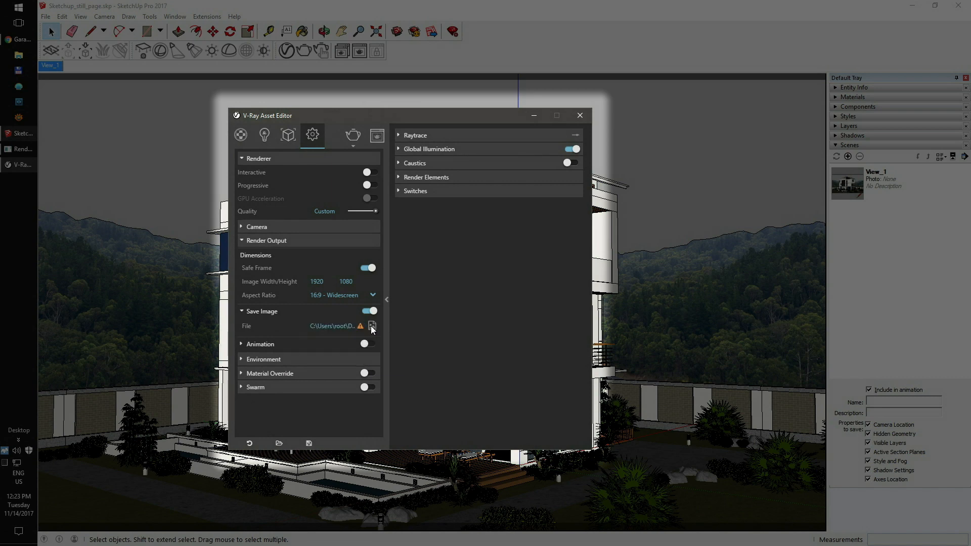
Save the render as Sketchup_still_page.jpg in Documents\Sketchup\Renders.
left_click(371, 326)
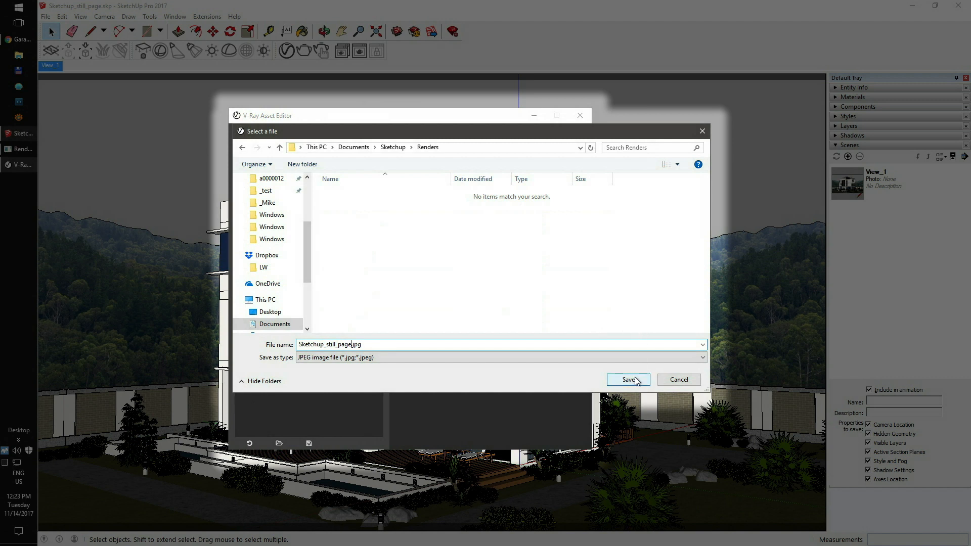
left_click(628, 380)
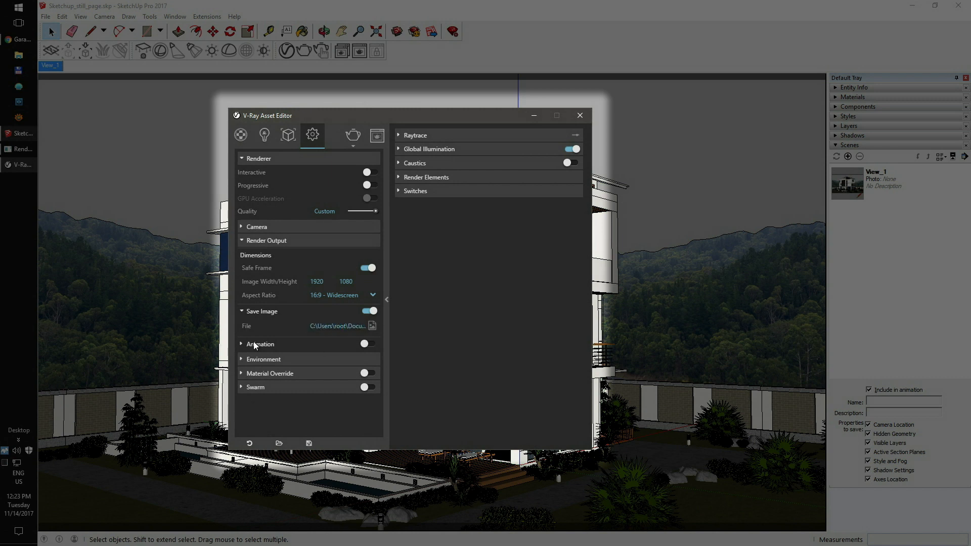
left_click(241, 344)
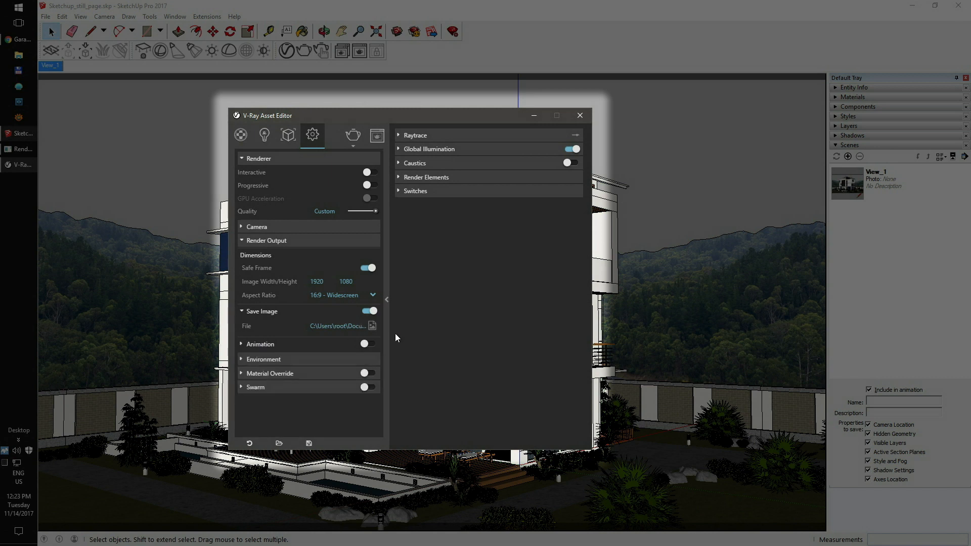
left_click(399, 149)
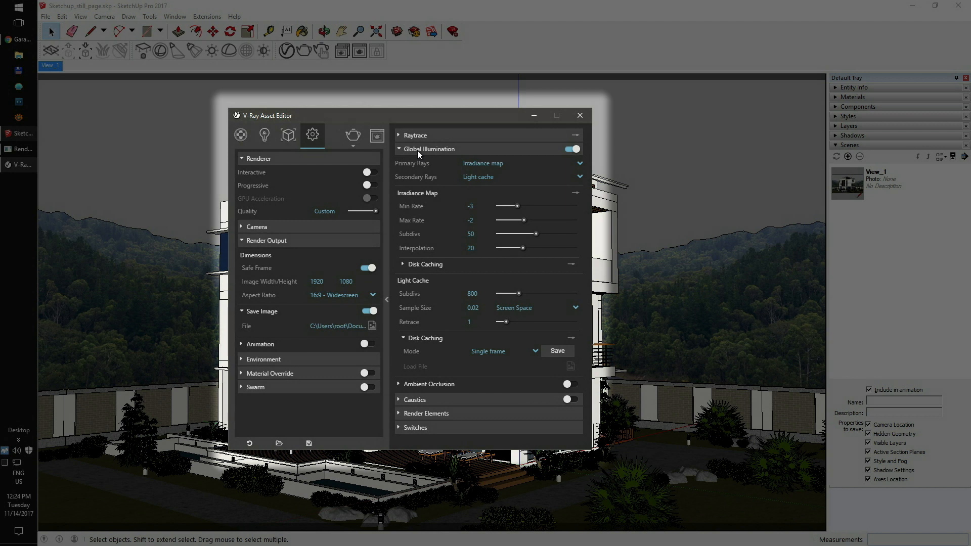
mouse_move(415, 355)
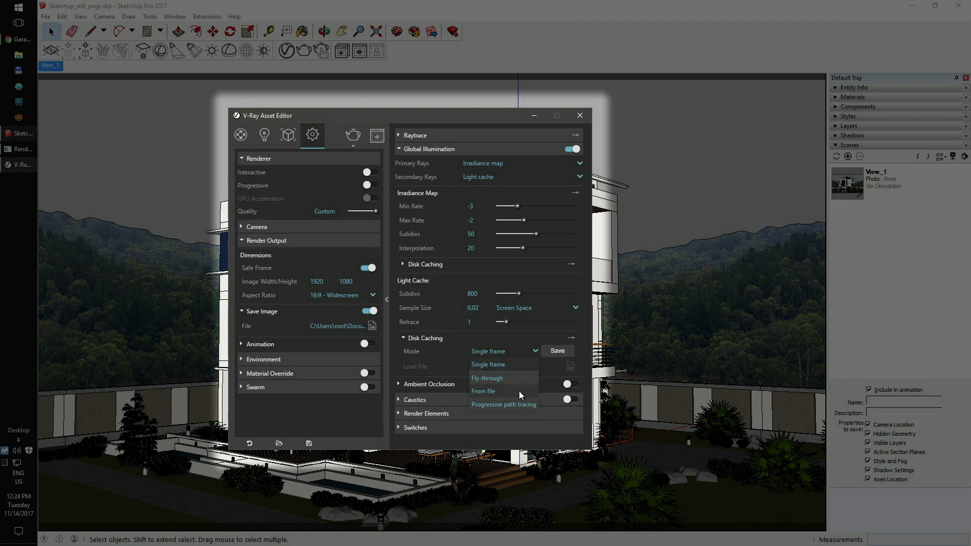
mouse_move(519, 385)
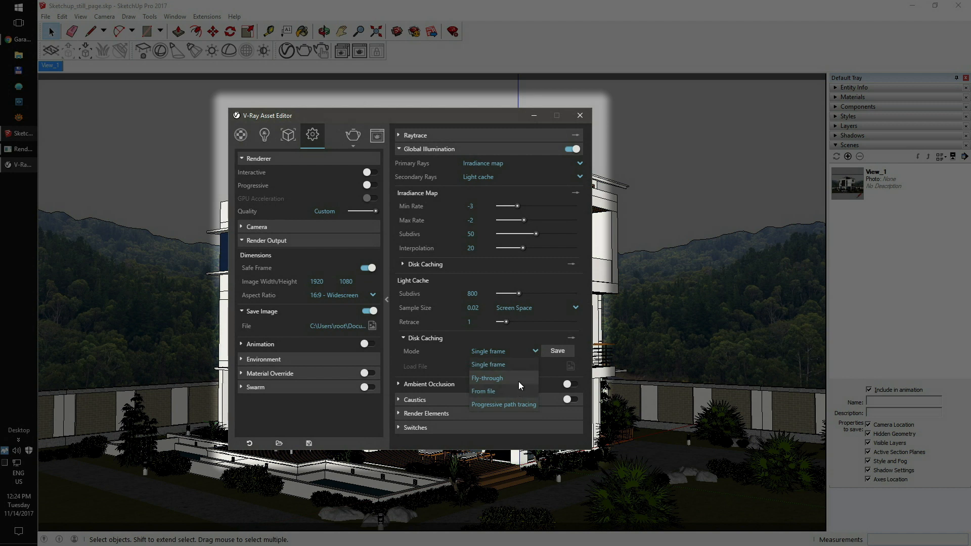
left_click(488, 365)
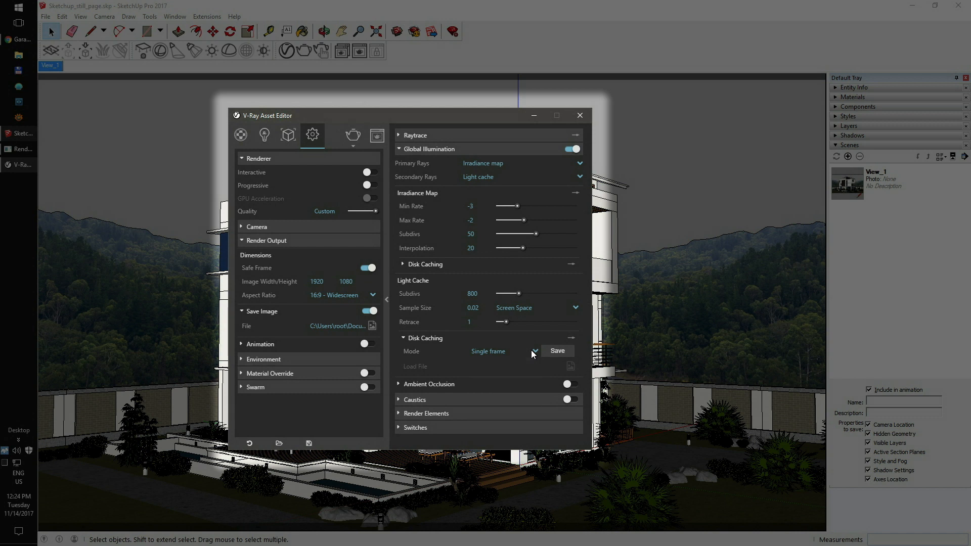
mouse_move(539, 132)
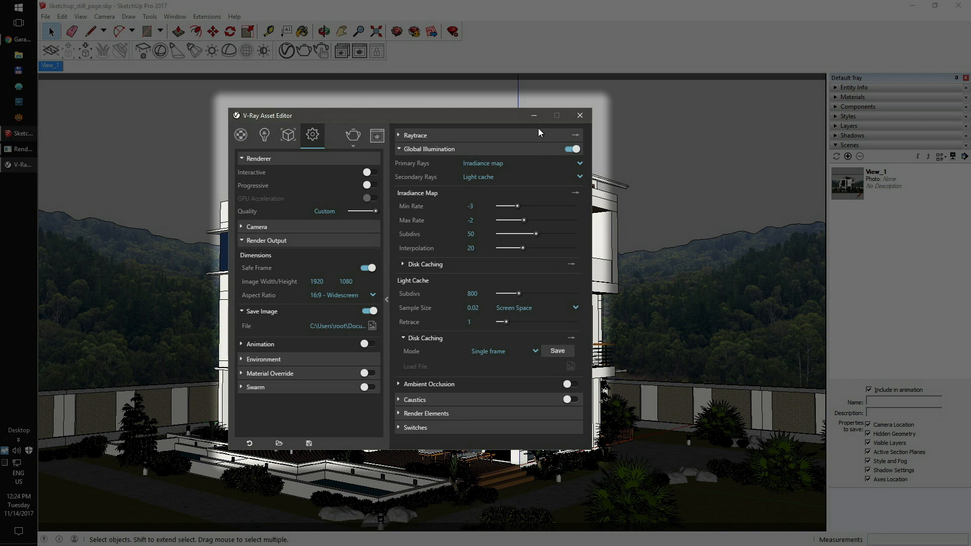
left_click(398, 149)
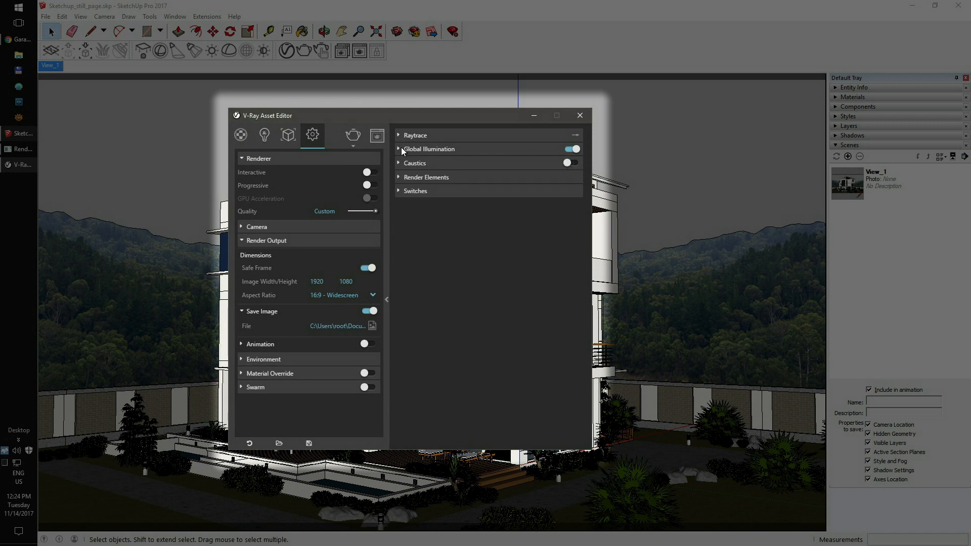
mouse_move(403, 117)
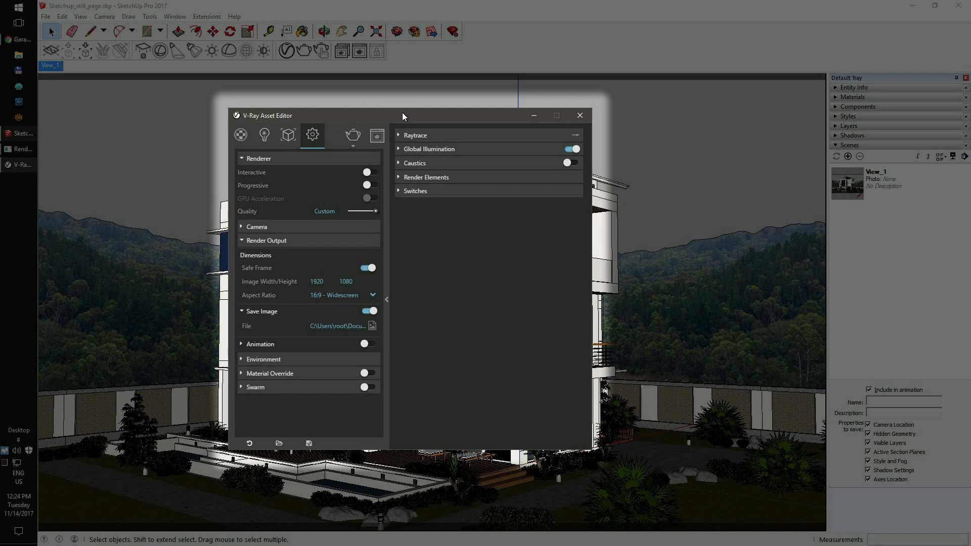
Add Atmosphere and Caustics render elements, then close the V-Ray Asset Editor.
left_click(399, 177)
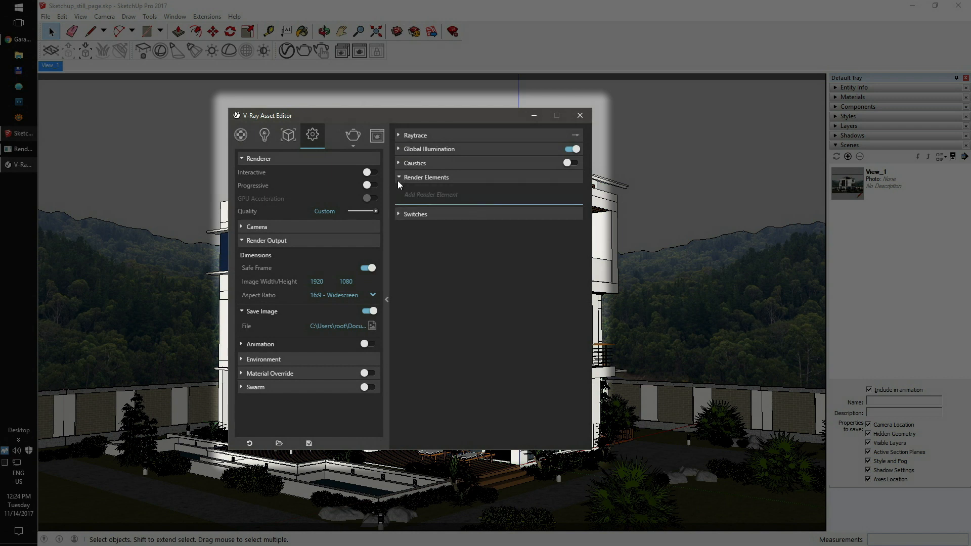
left_click(430, 194)
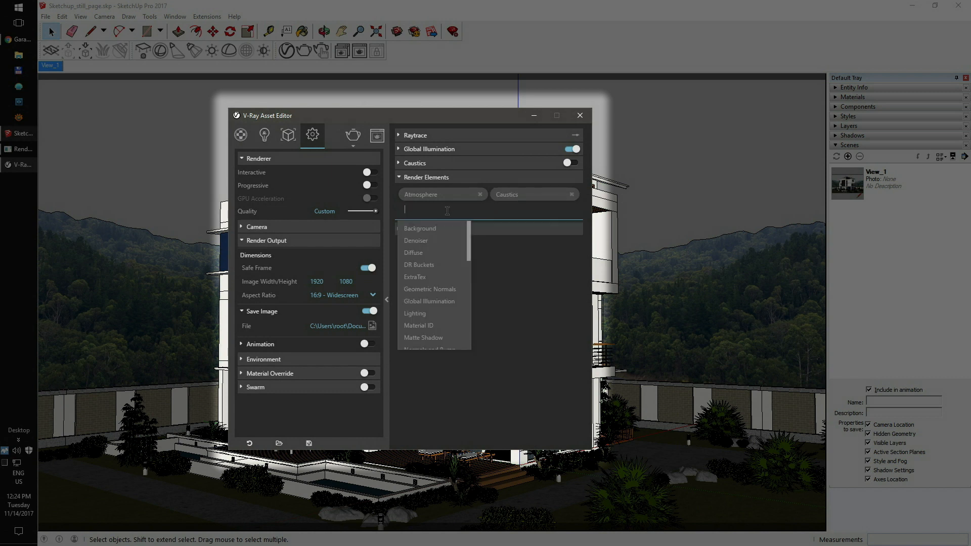
left_click(413, 253)
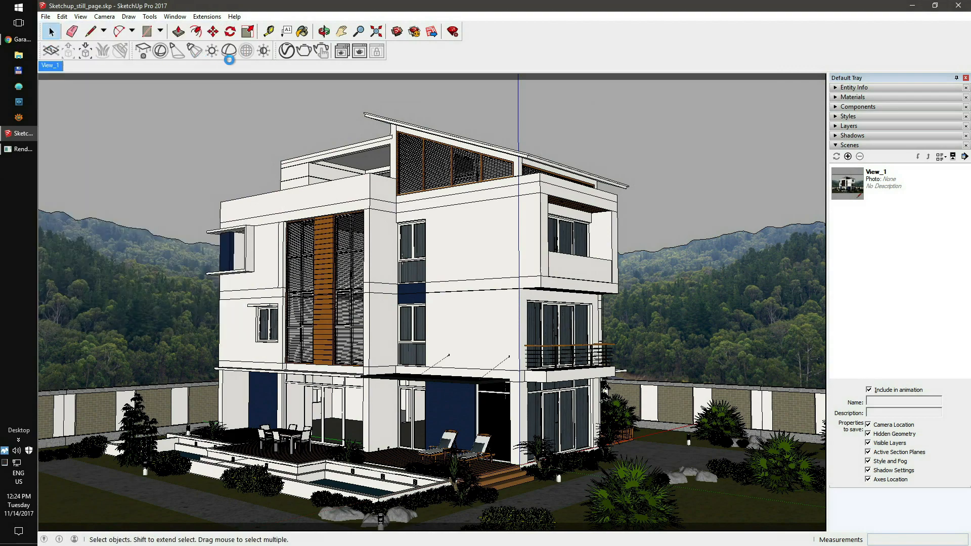
Start renderbeamer from the Extensions menu and dismiss the sRGB warning with OK.
left_click(206, 17)
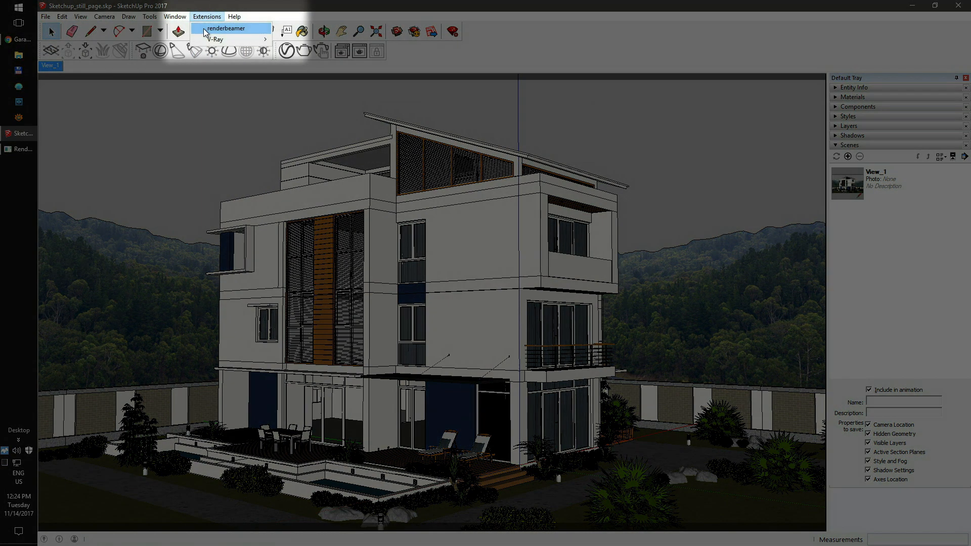
left_click(225, 28)
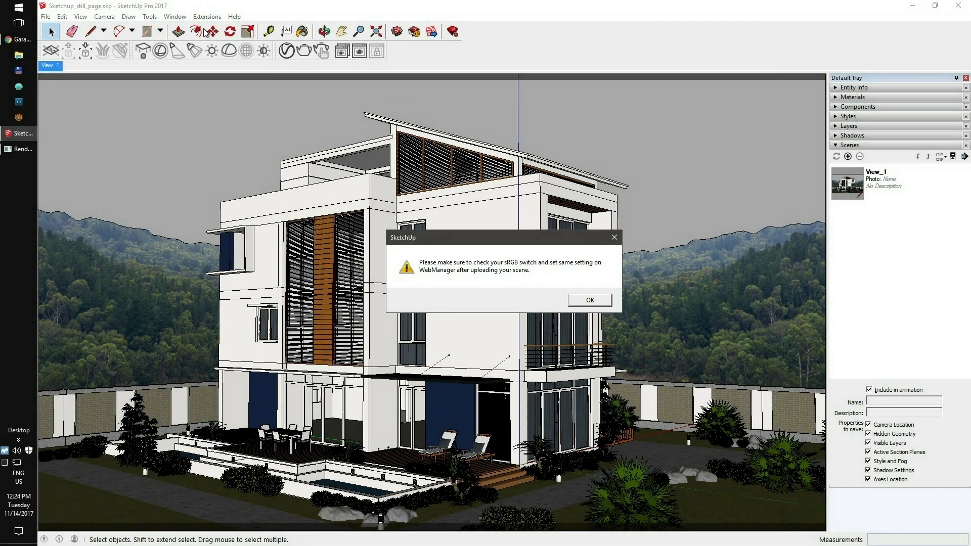
mouse_move(487, 256)
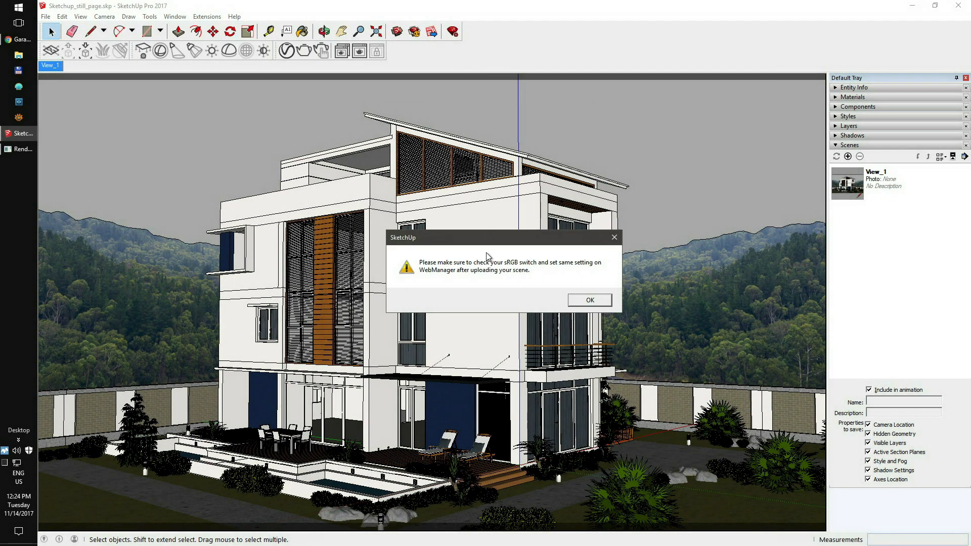
left_click(590, 300)
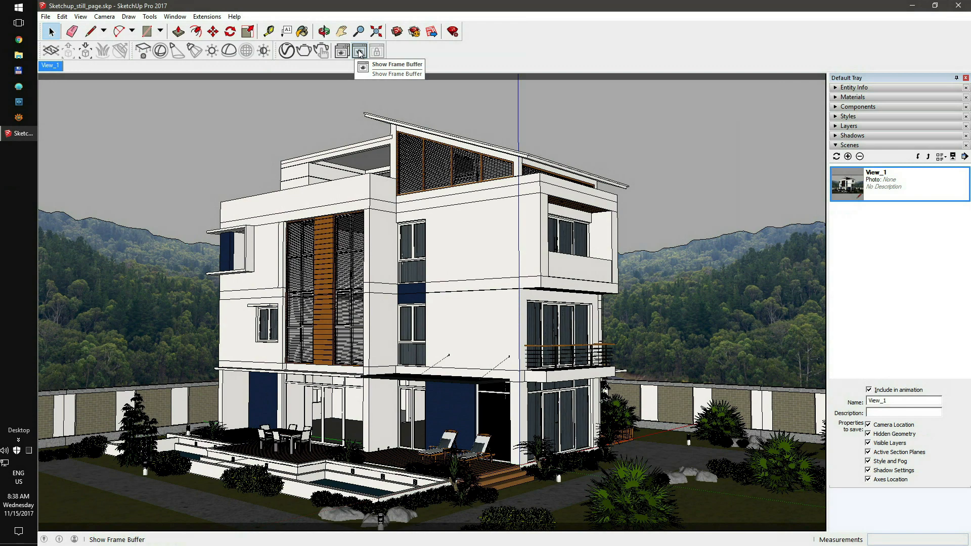
Show the frame buffer and turn on 'Display colors in sRGB space'.
left_click(359, 50)
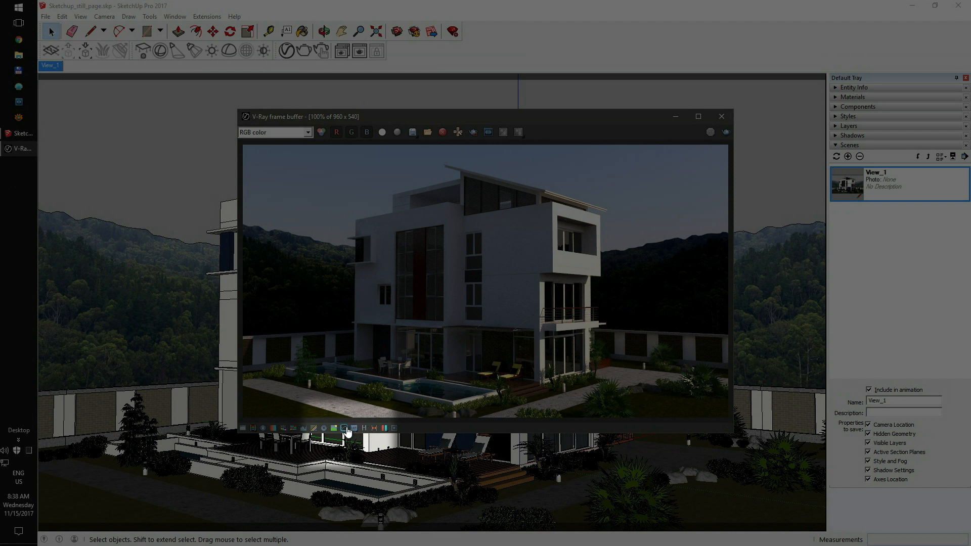
mouse_move(345, 429)
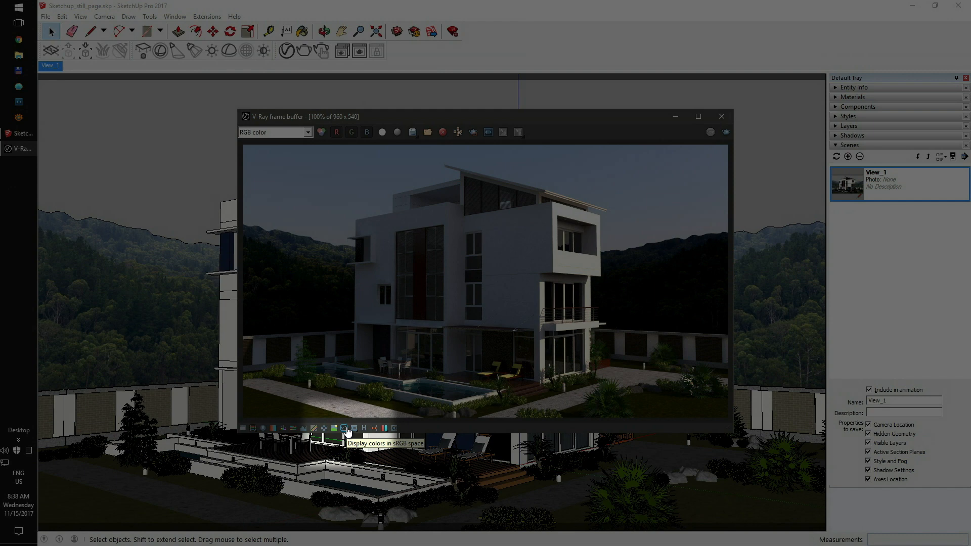
left_click(345, 427)
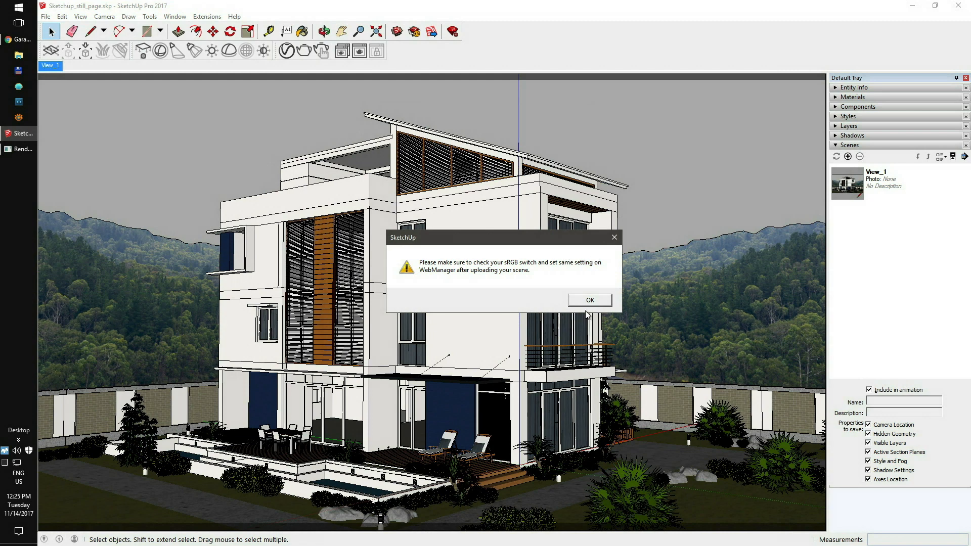
mouse_move(589, 307)
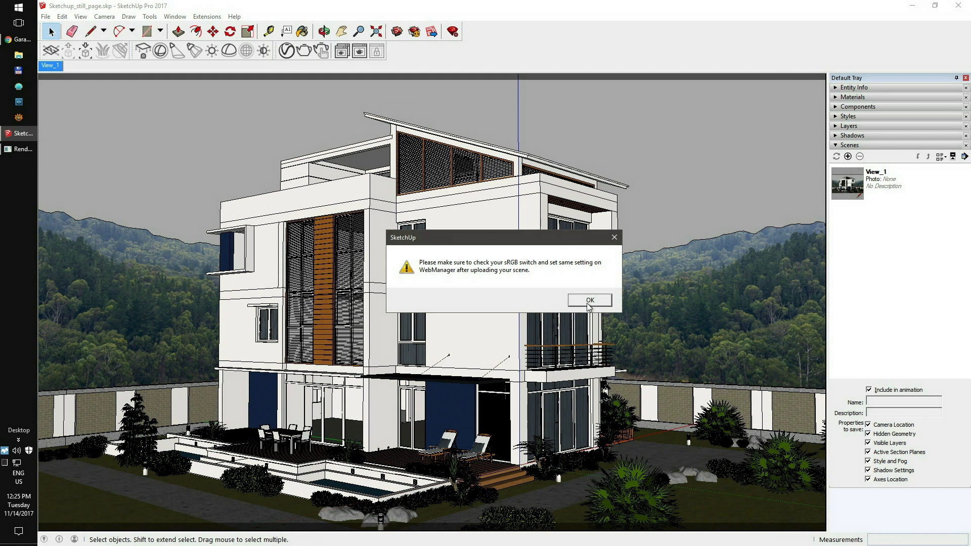
Close the renderbeamer sRGB web-manager warning with OK.
left_click(590, 299)
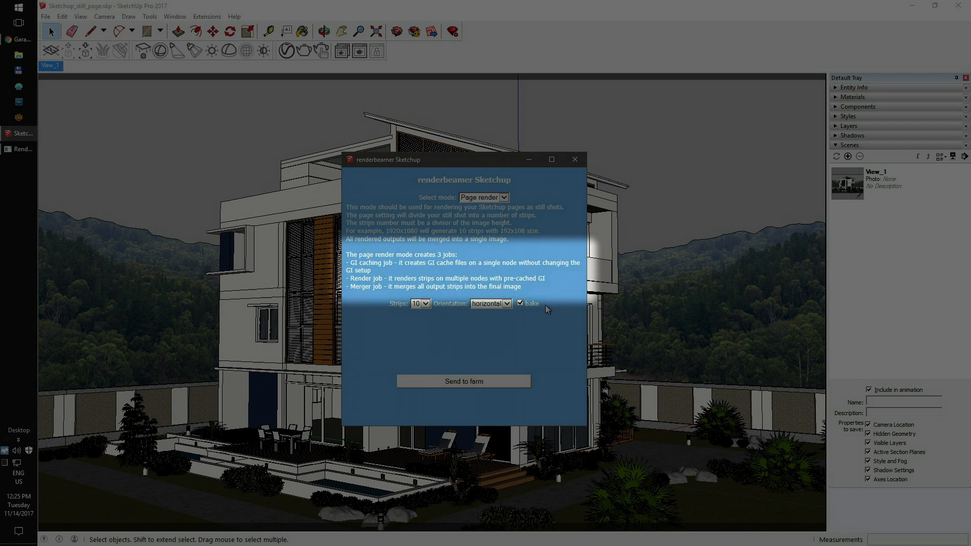
Configure the page render for 10 horizontal strips with bake kept on.
left_click(425, 304)
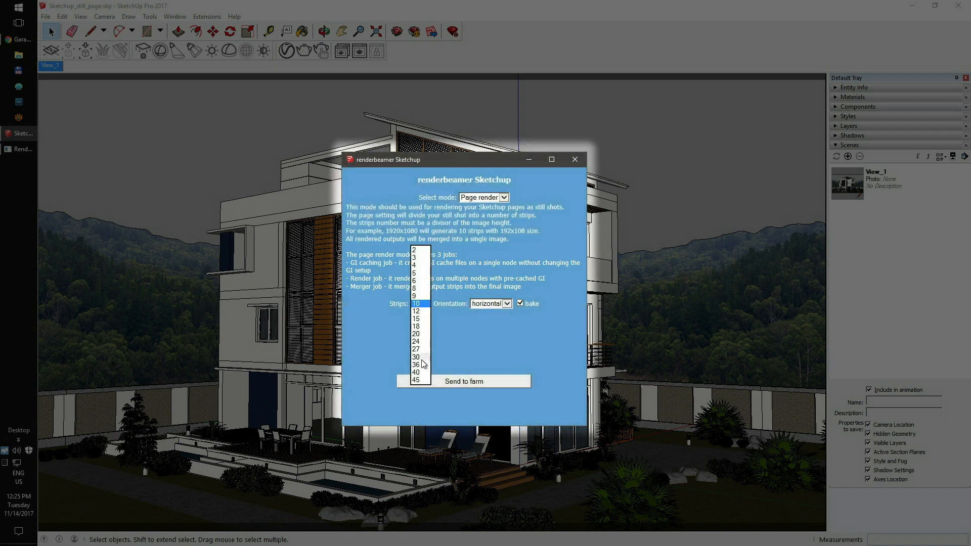
left_click(416, 303)
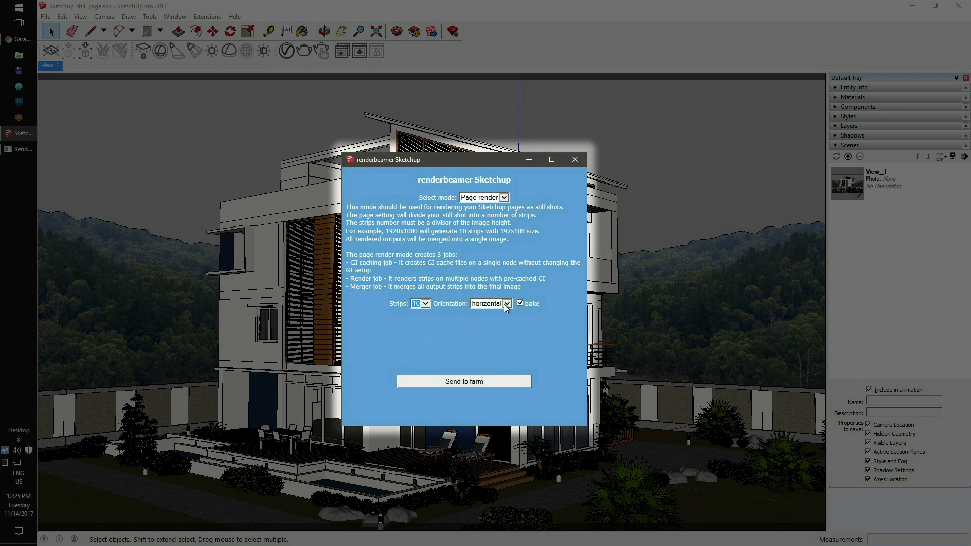
left_click(520, 303)
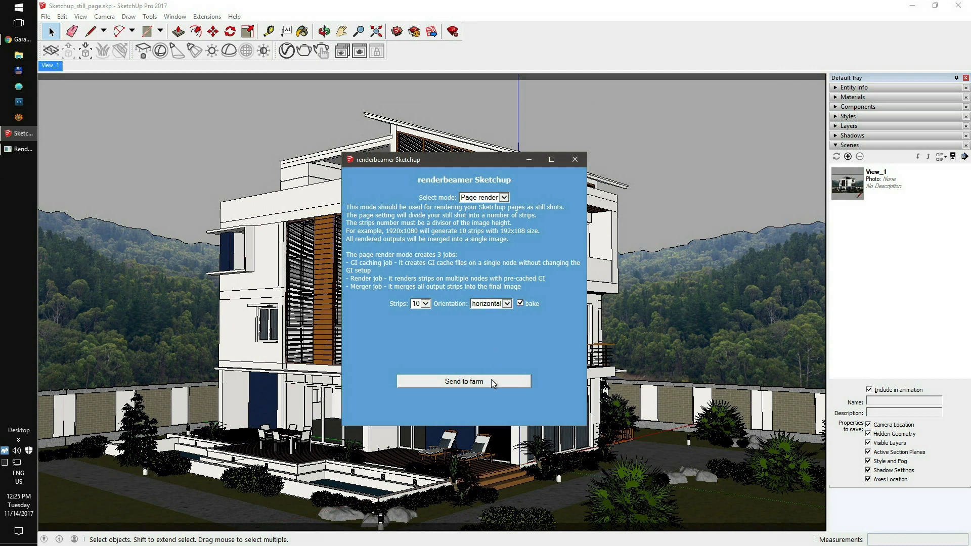
Send the house scene to the farm and wait until the upload finishes.
left_click(463, 382)
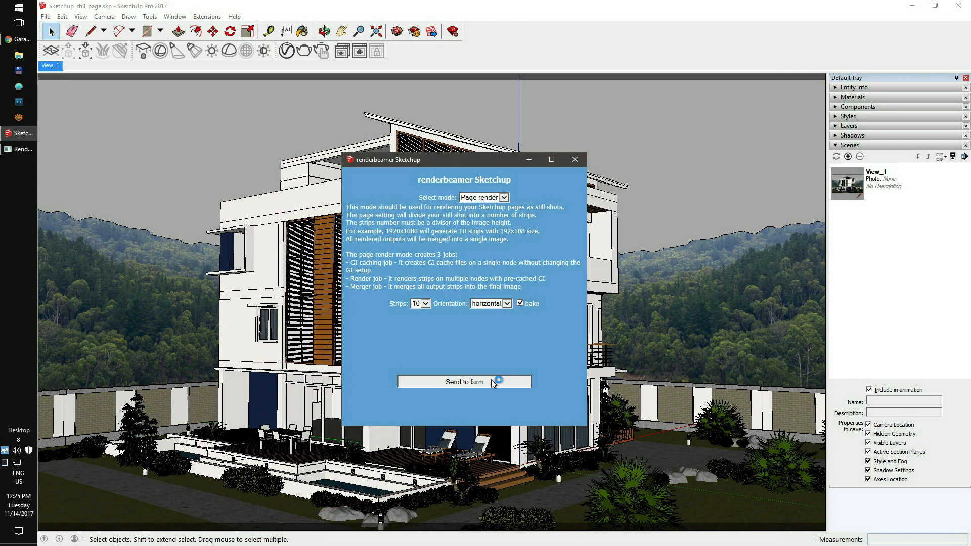
left_click(464, 382)
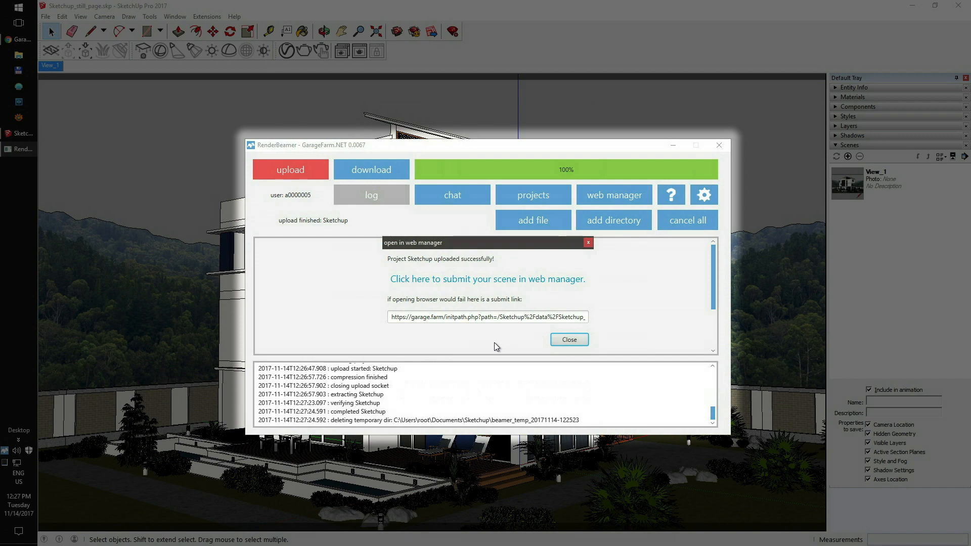
Log in to the web manager with remember me and reach the Sketchup_still_page.vrscene job form.
left_click(487, 279)
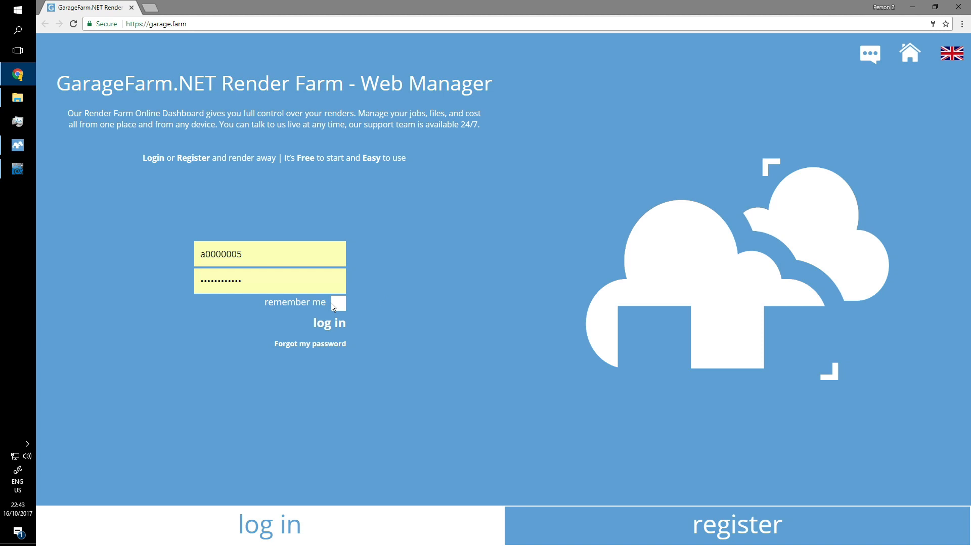
left_click(338, 303)
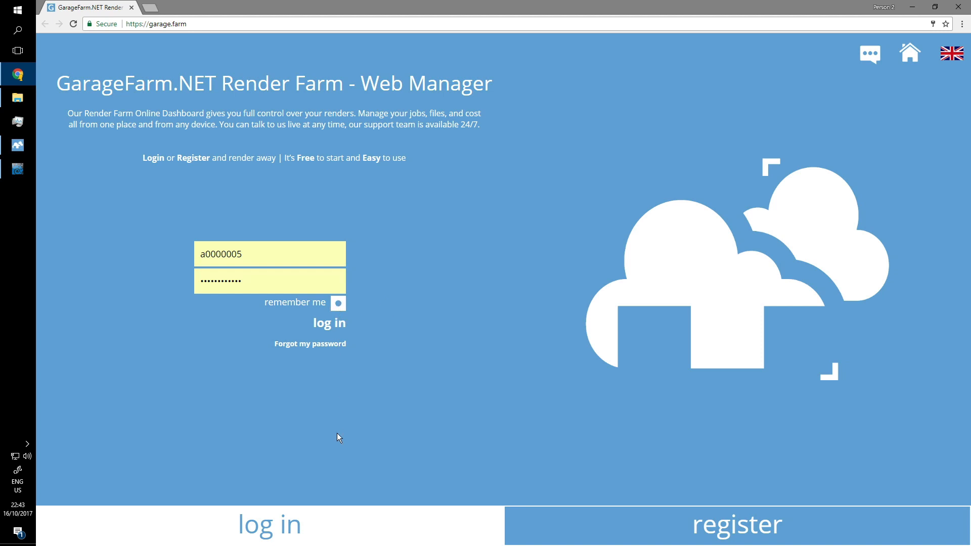
left_click(329, 322)
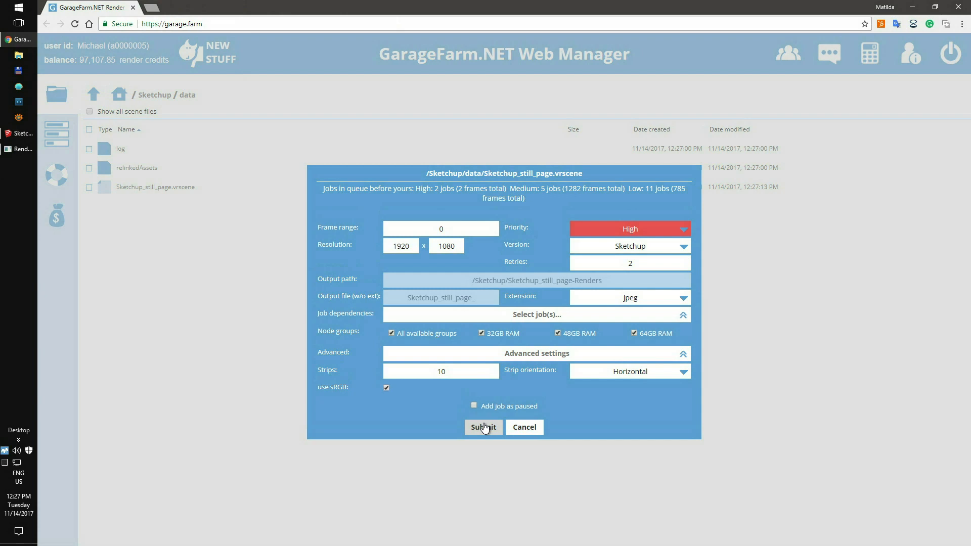
Submit the Sketchup_still_page job and wait for bake, render and merge to show Done.
left_click(483, 427)
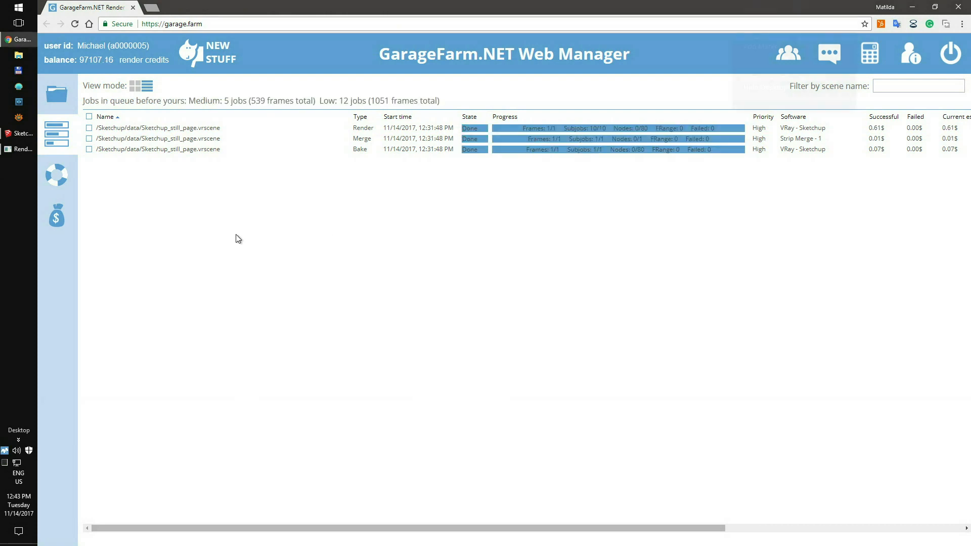
Refresh RenderBeamer's list of finished renders in the download view.
left_click(20, 149)
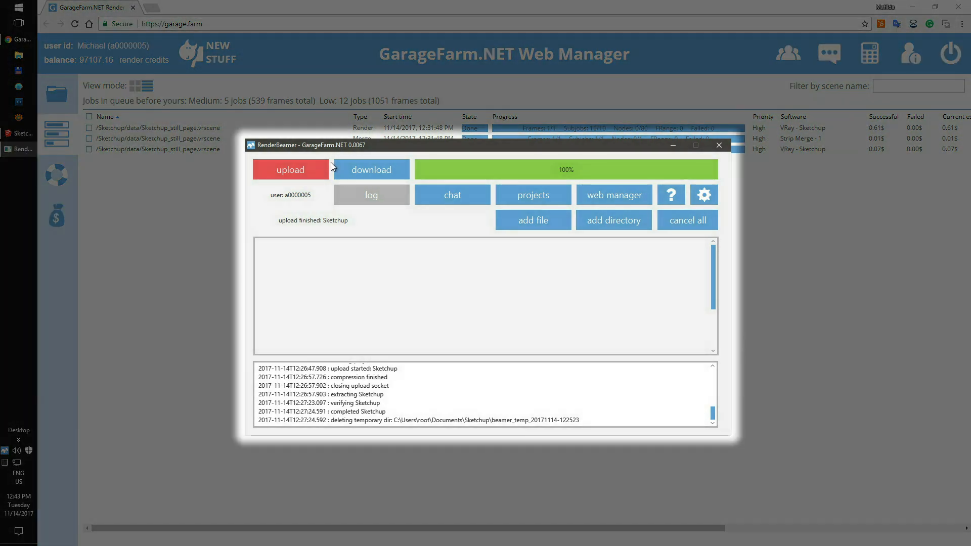
left_click(371, 168)
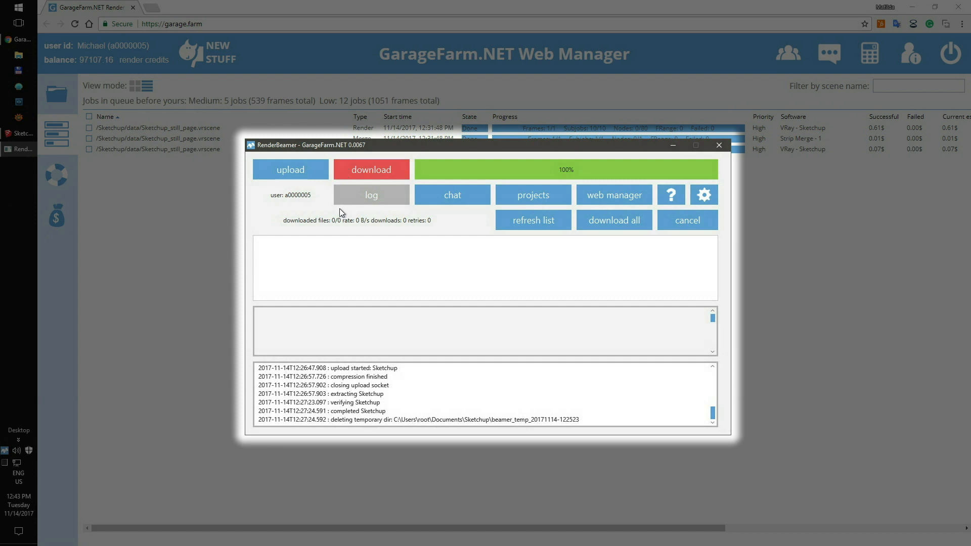
left_click(533, 220)
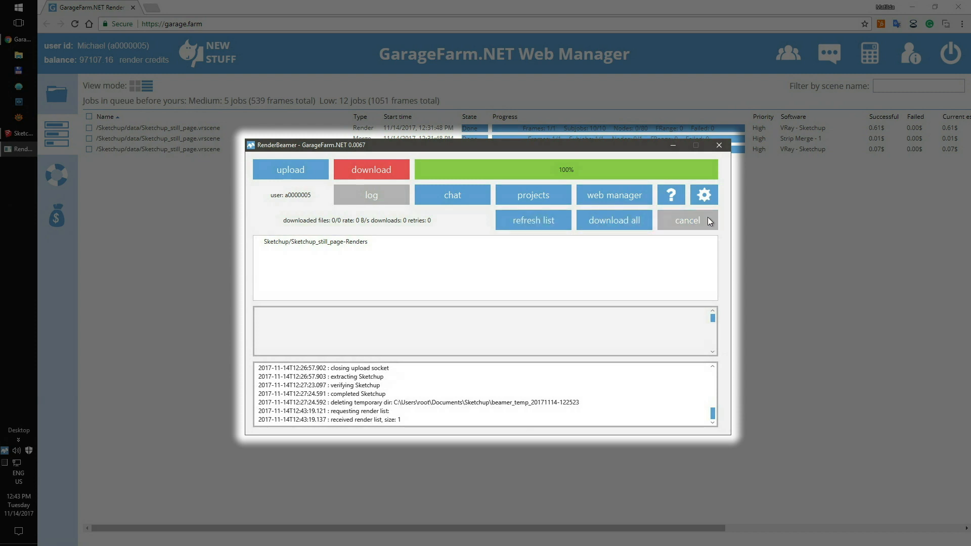
left_click(703, 195)
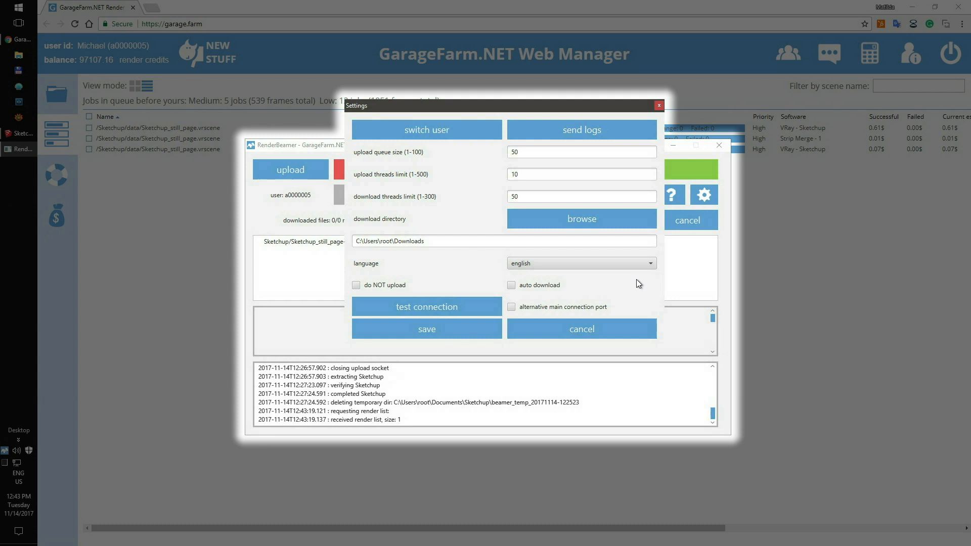
left_click(511, 285)
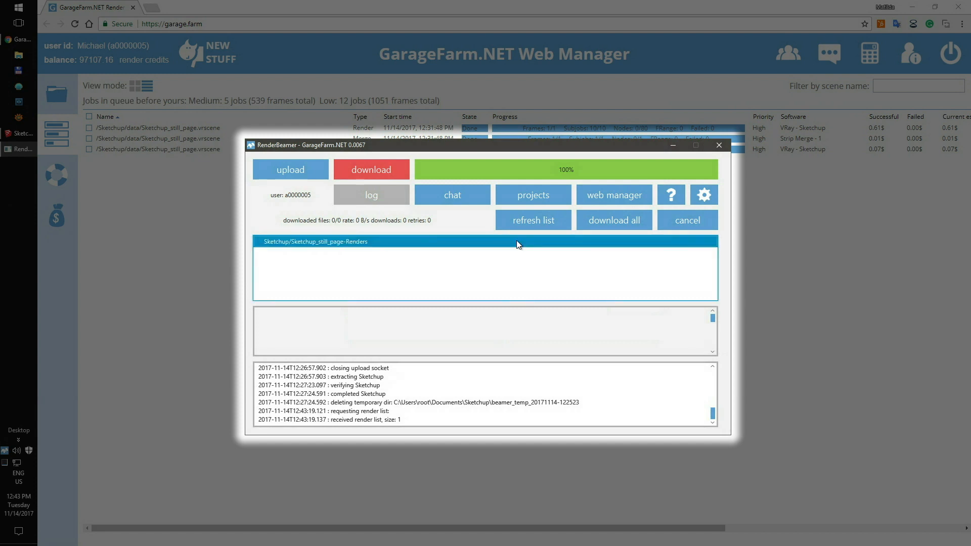
Download the Renders output entry's 143 render files.
right_click(518, 242)
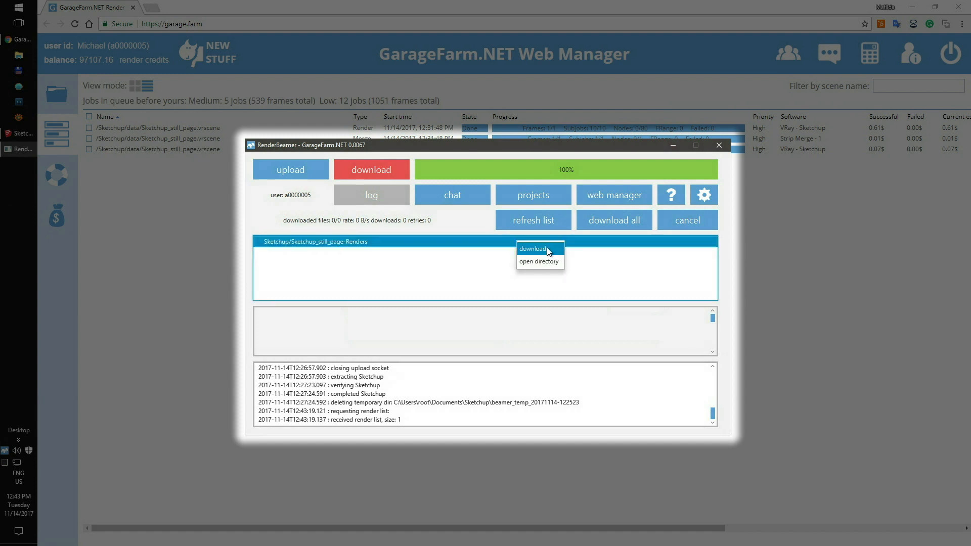
left_click(533, 248)
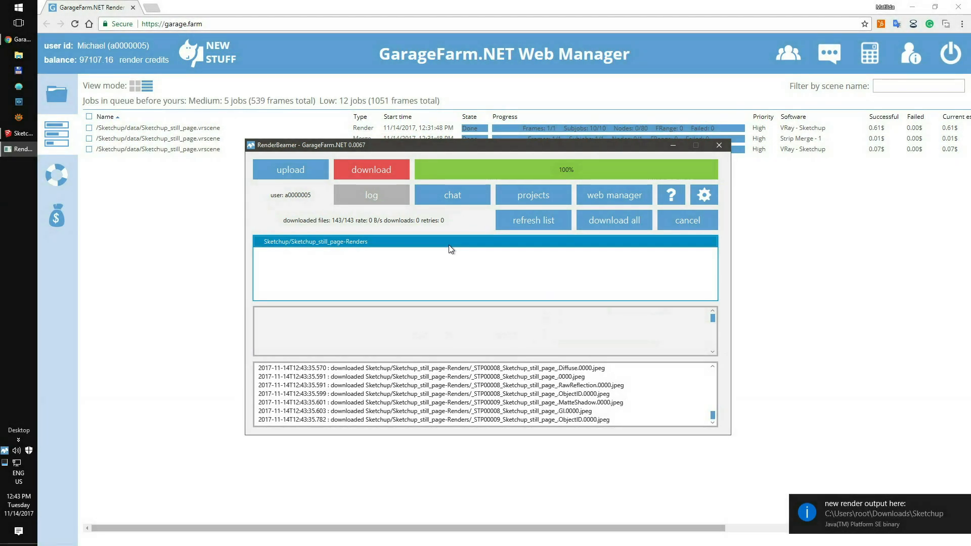
Open the merged .0000 JPEG of the house from the download folder.
right_click(449, 249)
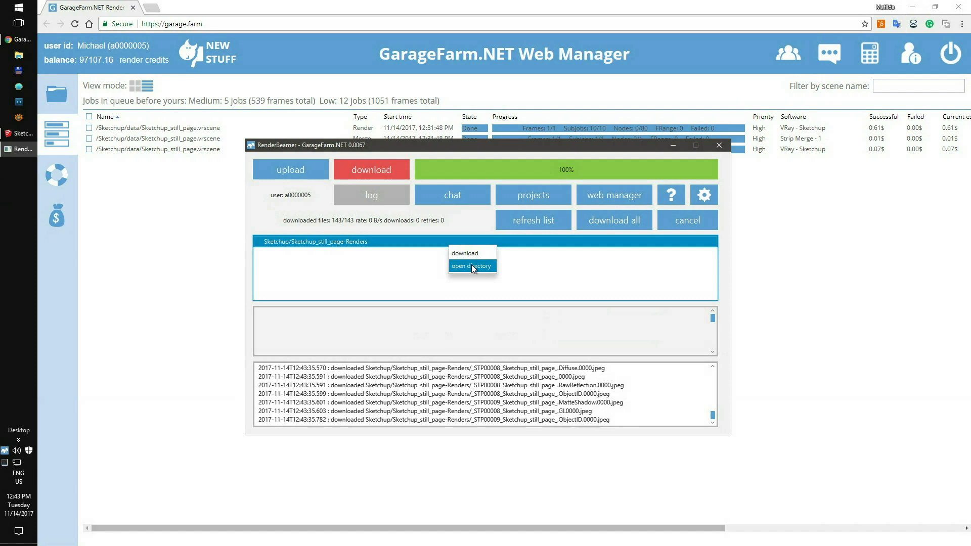
left_click(472, 266)
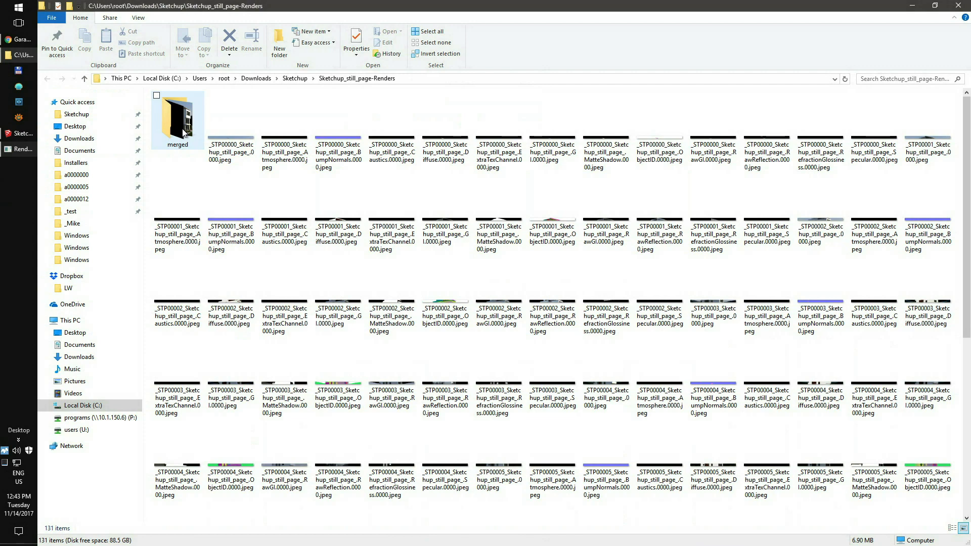
double_click(177, 117)
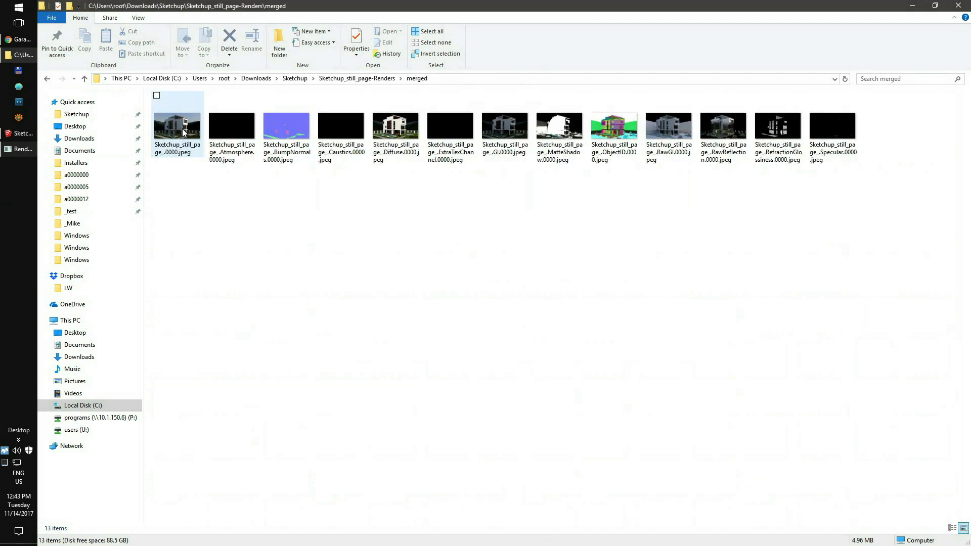
double_click(177, 127)
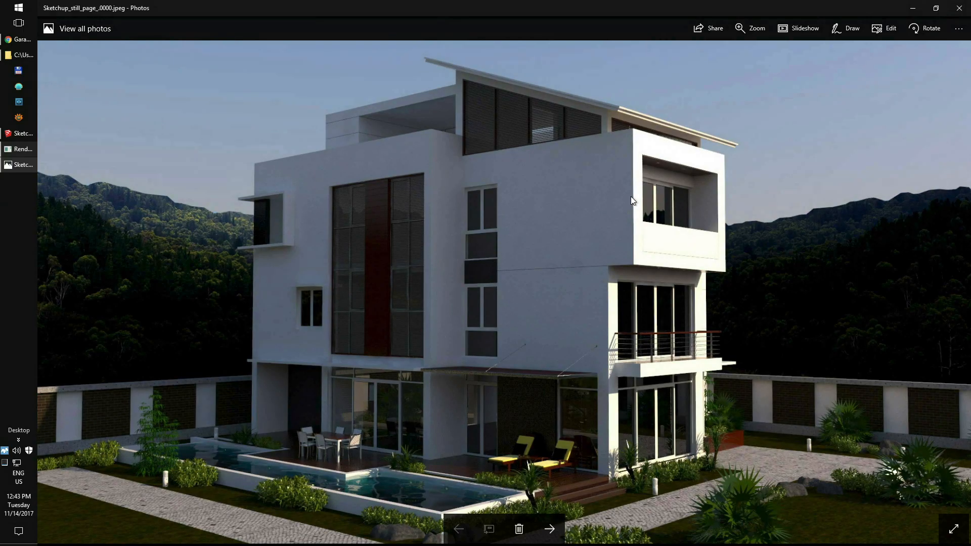
left_click(550, 529)
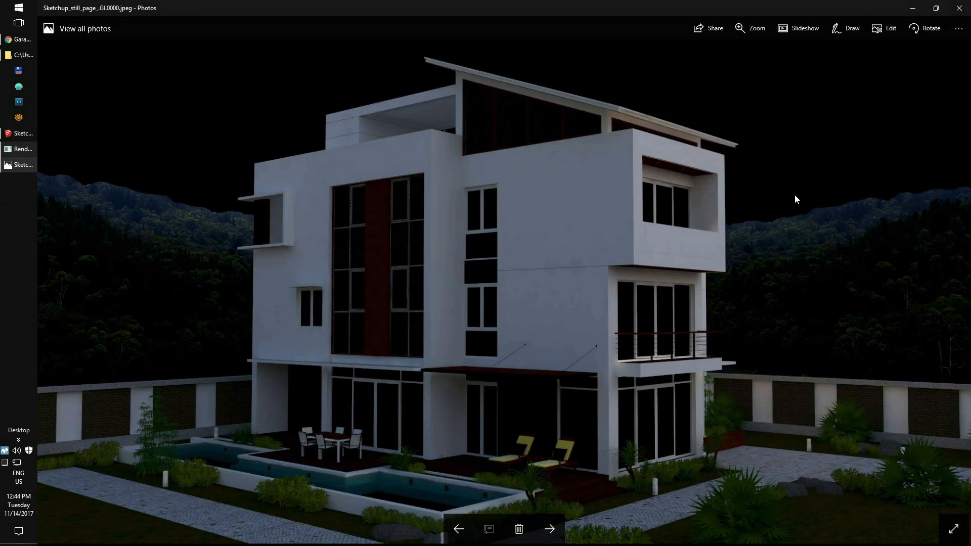
left_click(550, 529)
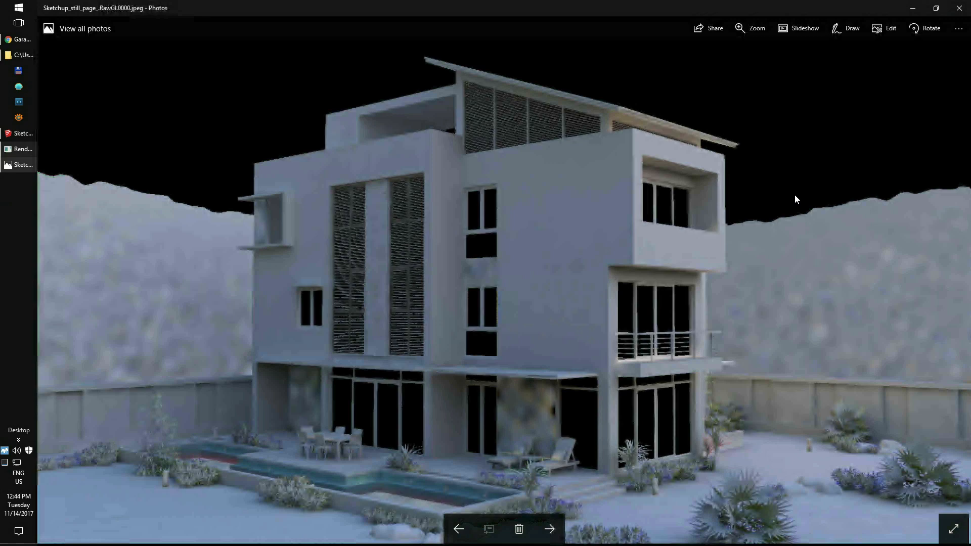
left_click(550, 529)
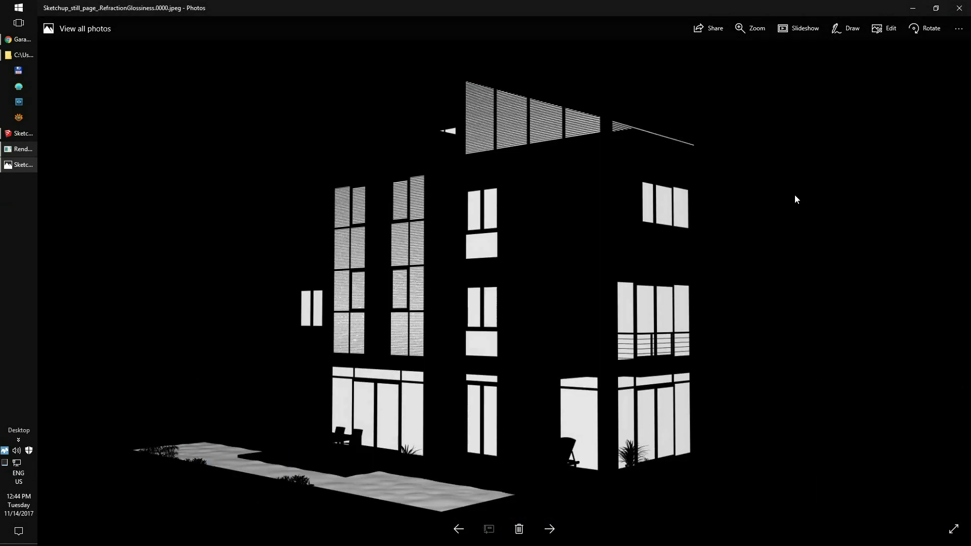
left_click(458, 530)
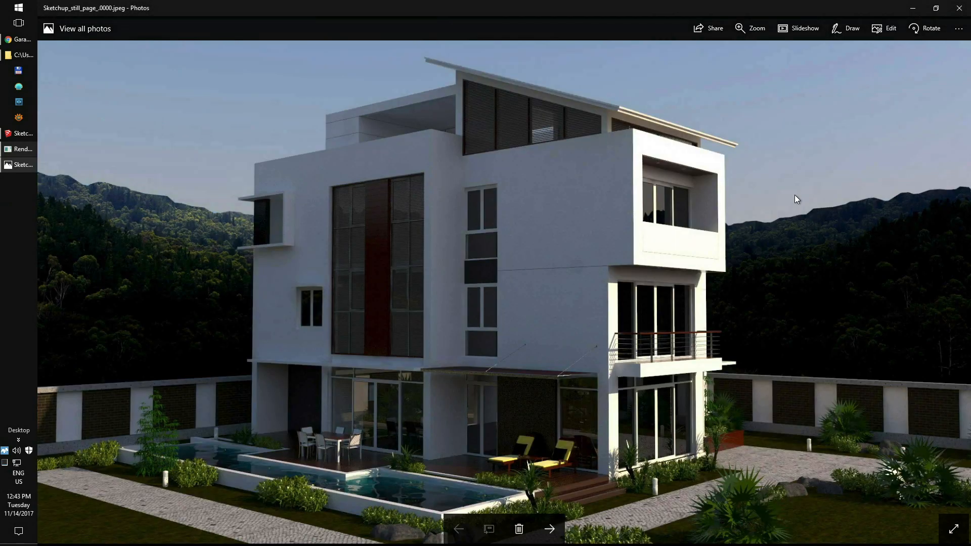